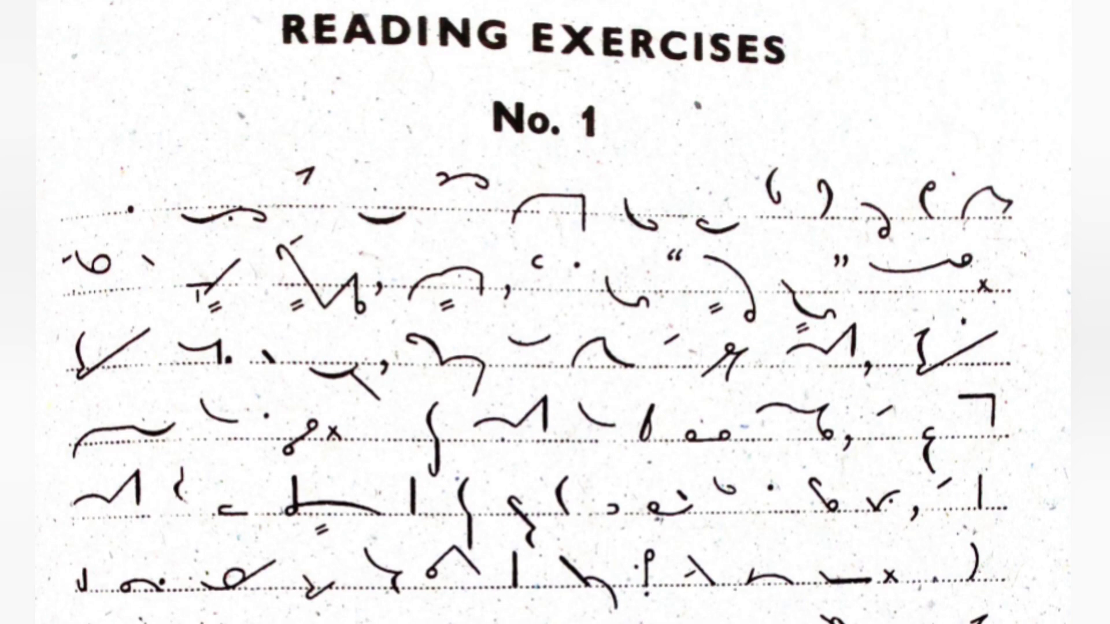
scroll(down, 3)
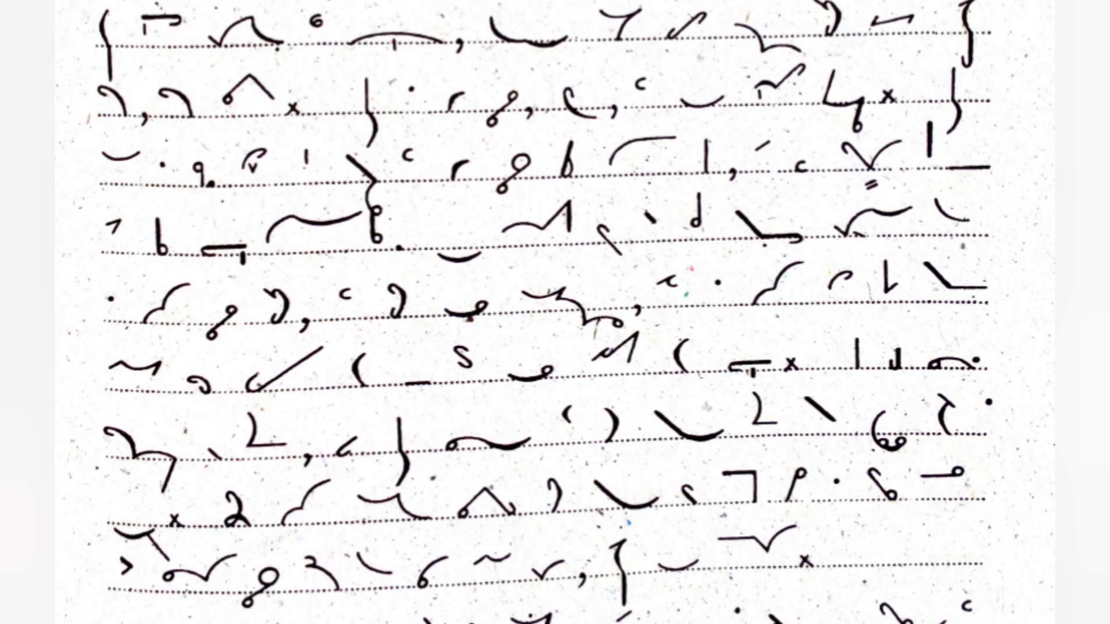
scroll(down, 3)
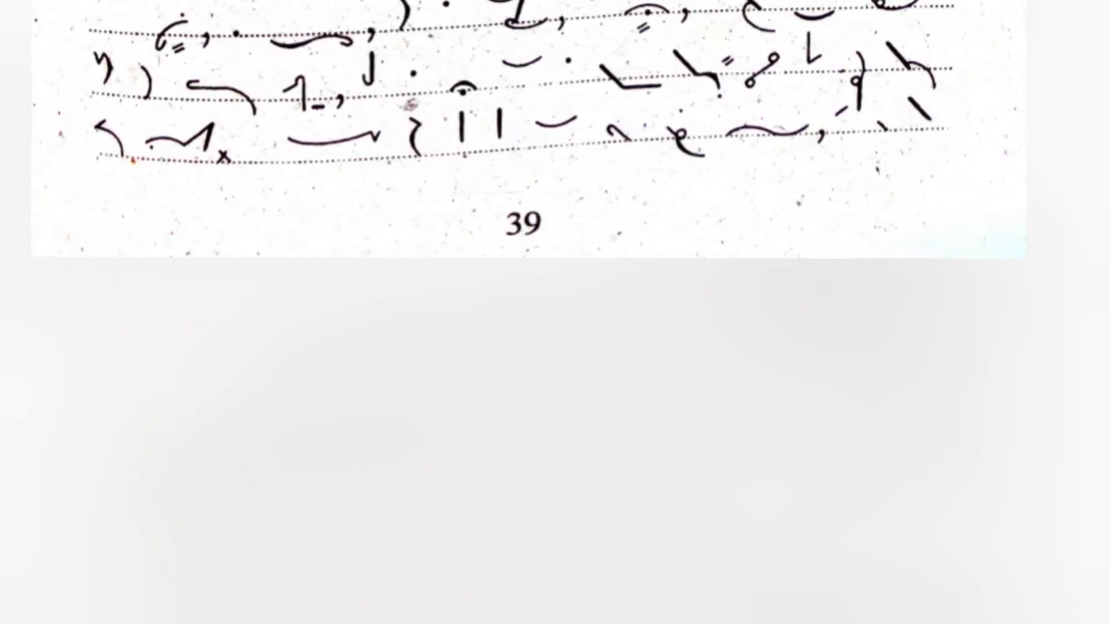